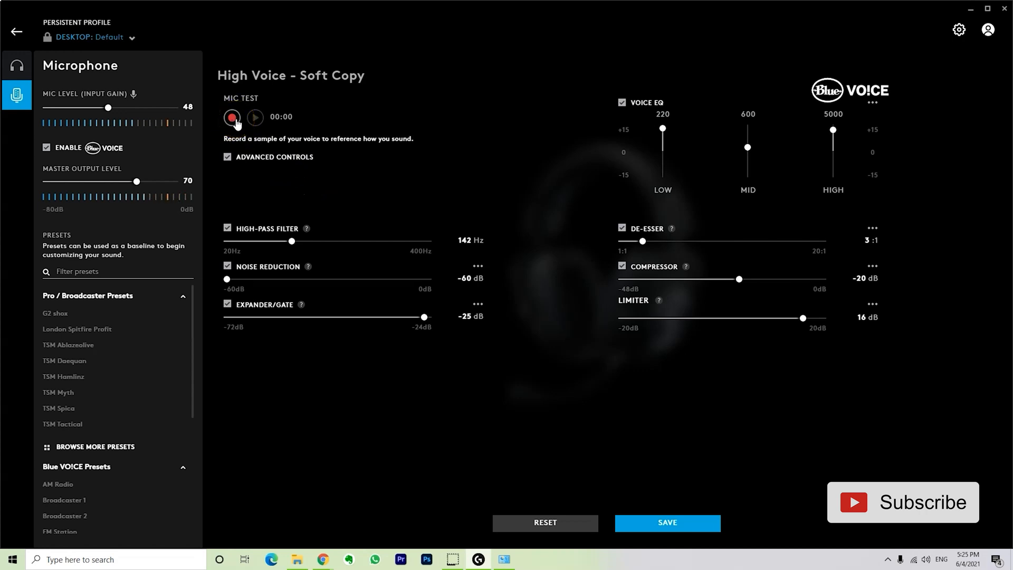
{"action": "mouse_move", "coordinate": [63, 408]}
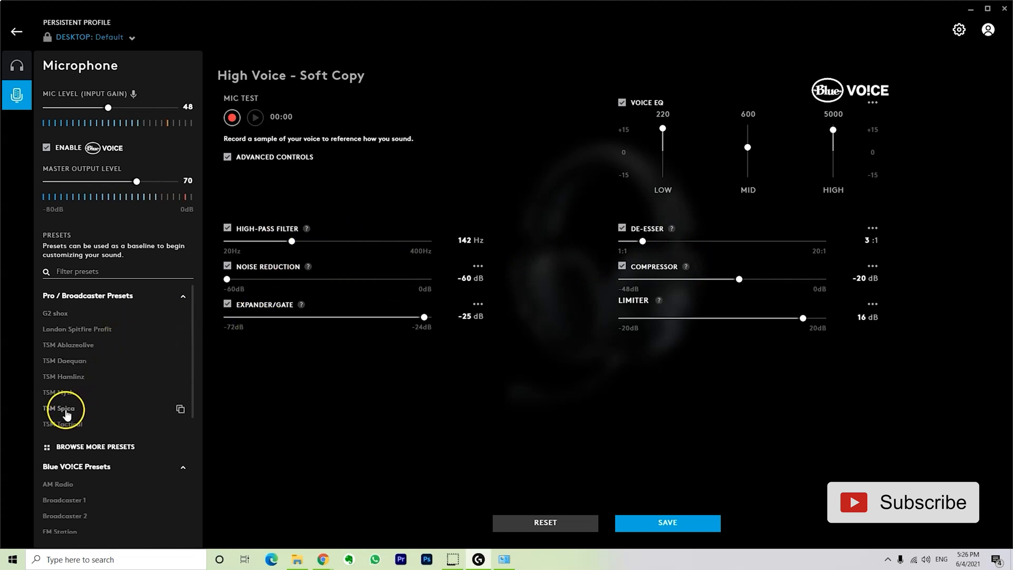